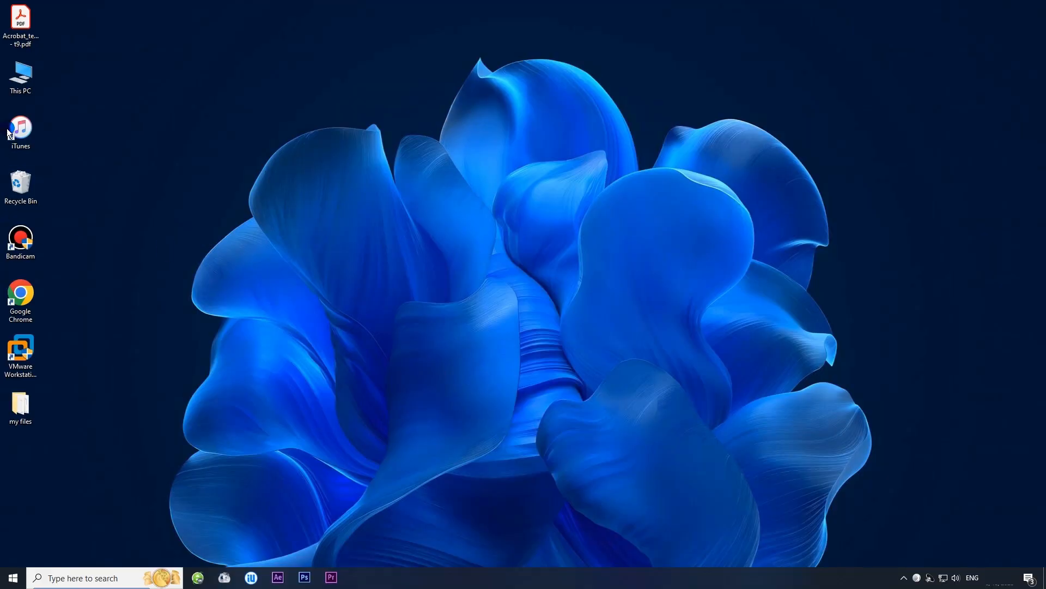
mouse_move(20, 127)
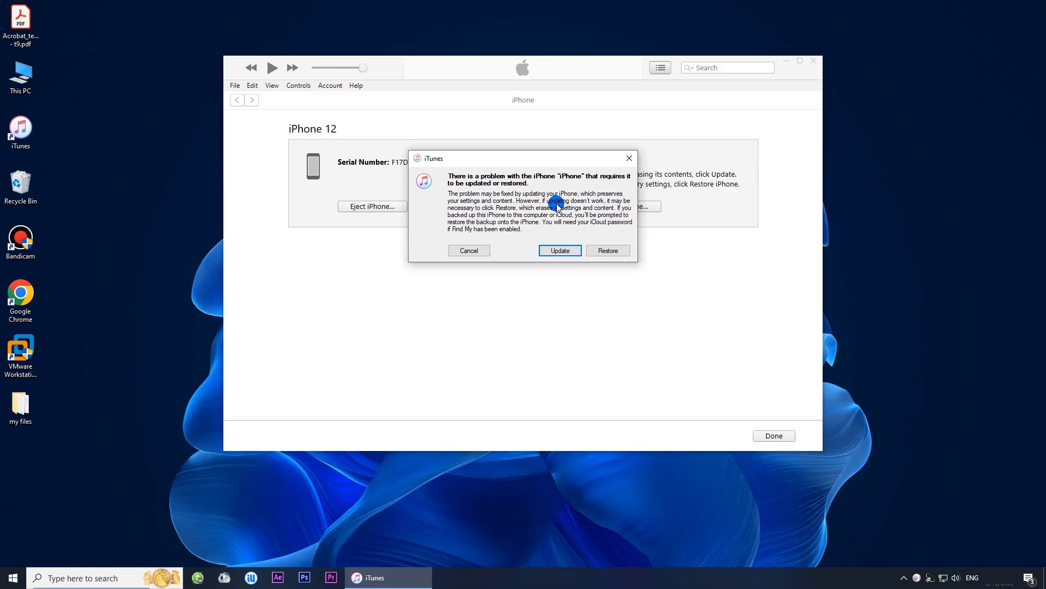
Choose Update to iOS 18.5 instead of Restore, skip the release notes, and accept the license
click(559, 250)
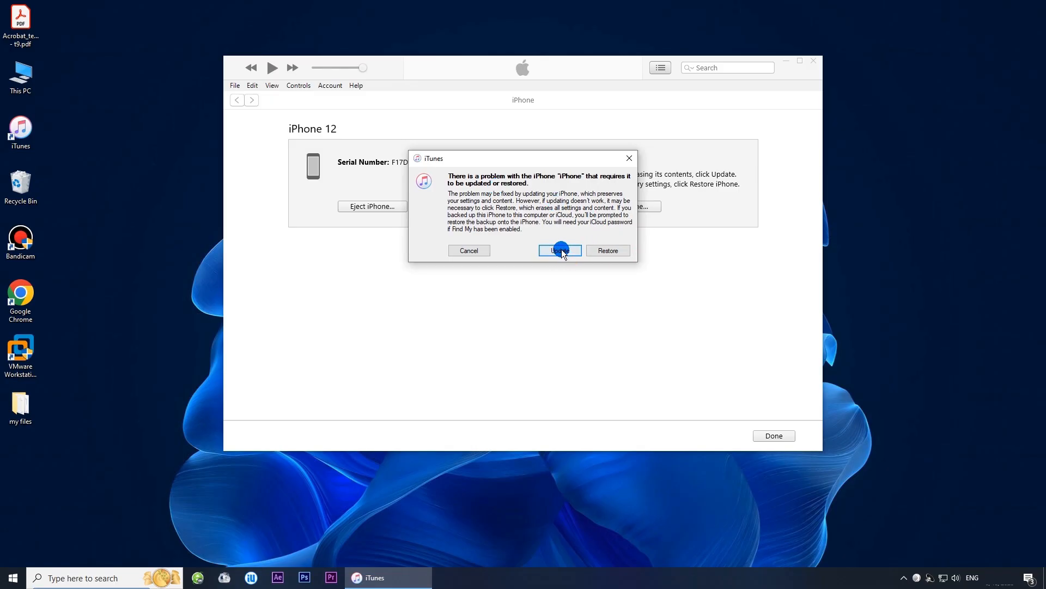
click(559, 251)
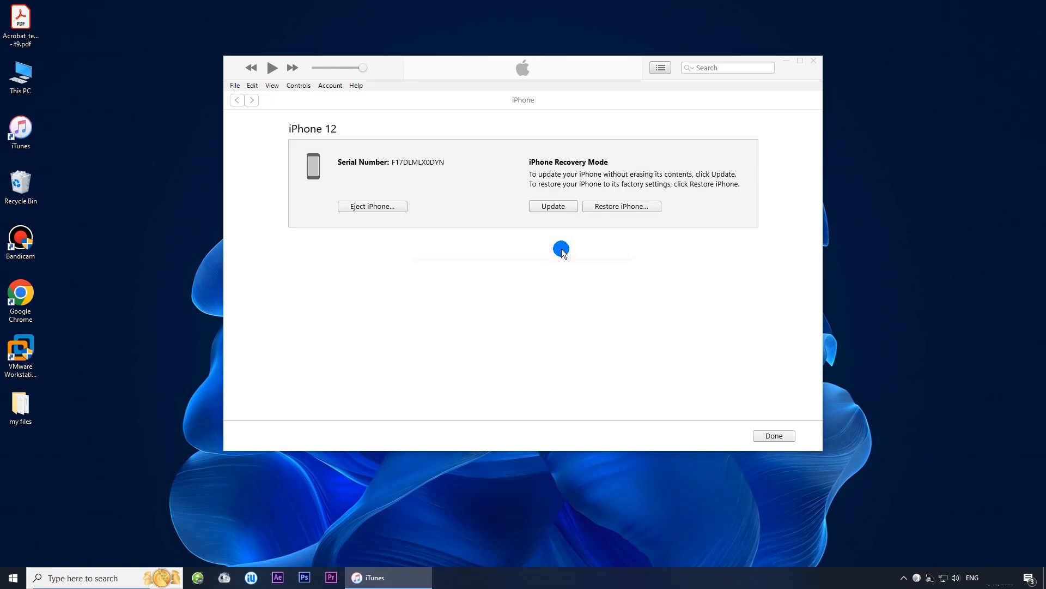
click(553, 206)
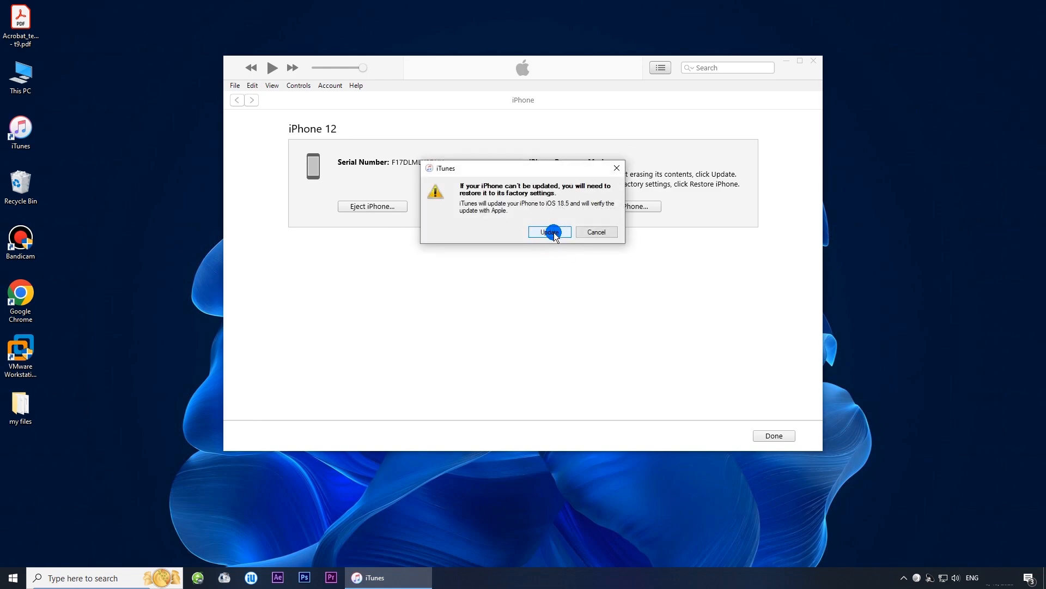
click(549, 231)
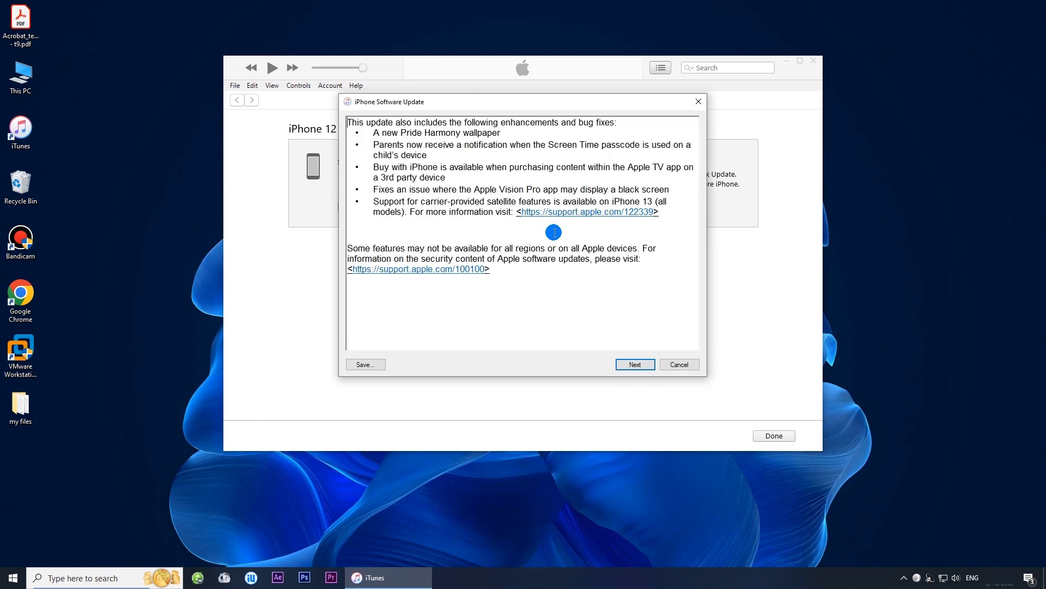
click(634, 365)
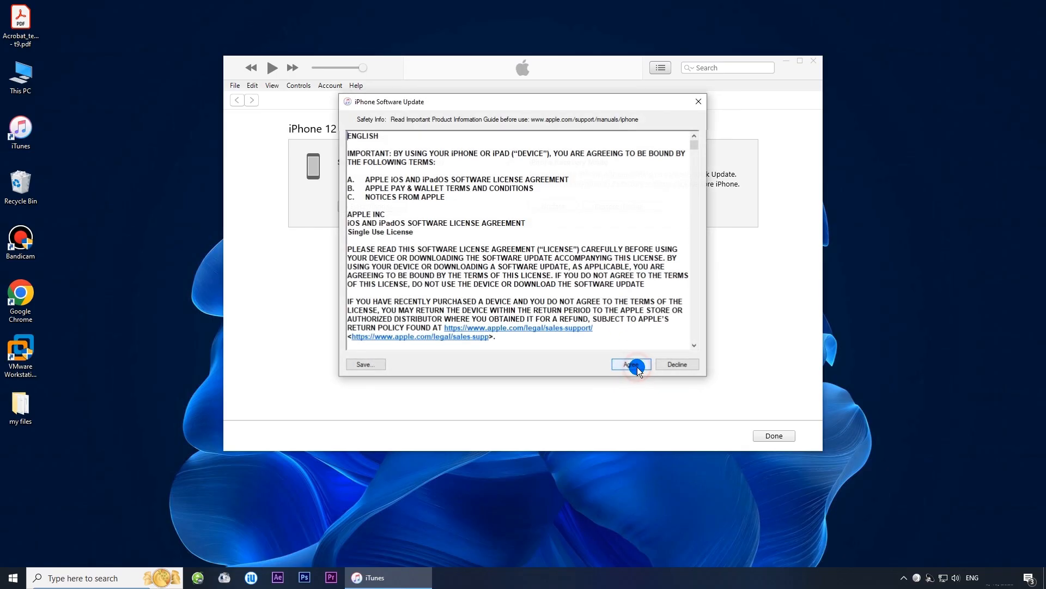
click(630, 365)
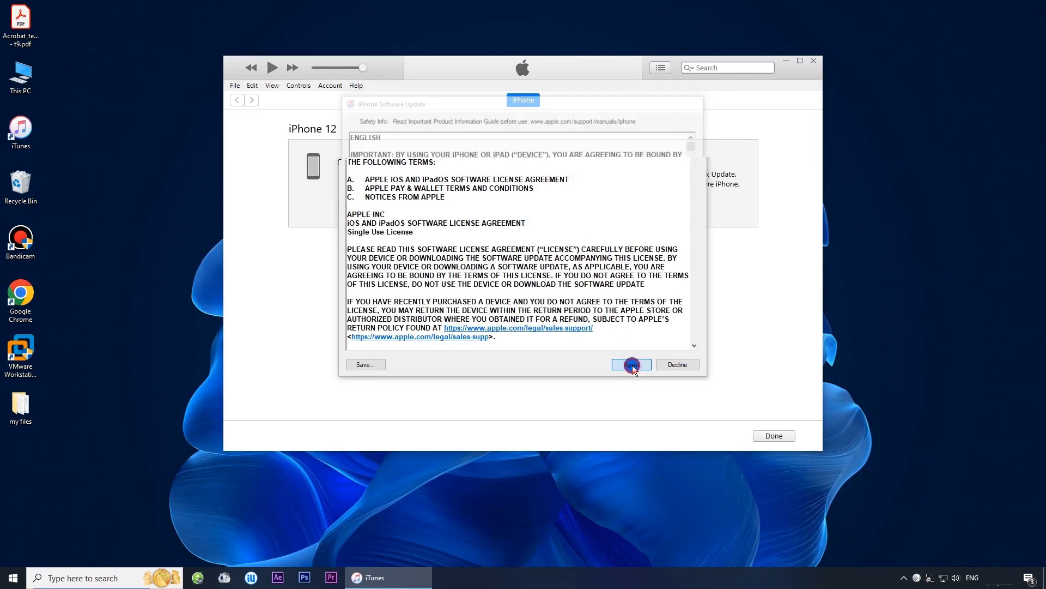
click(630, 364)
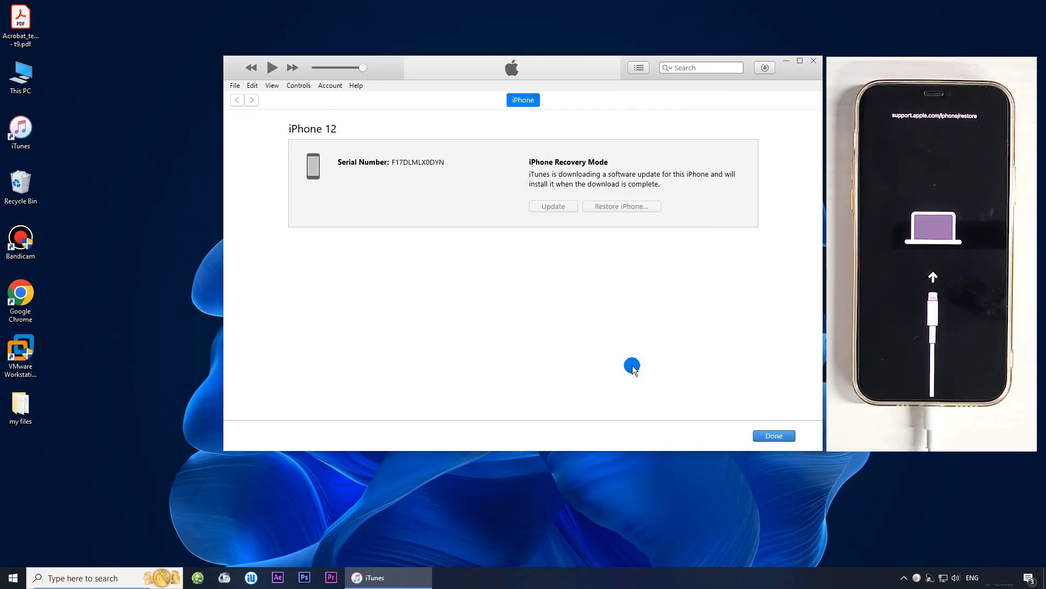
Wait for the iPhone 12 update download and install to finish
click(552, 206)
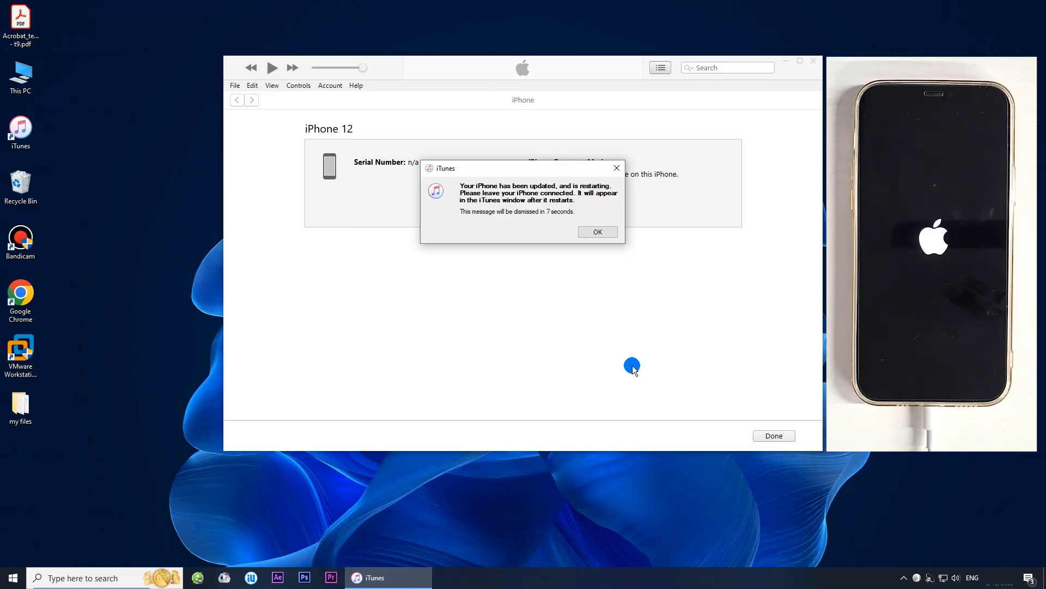
mouse_move(599, 203)
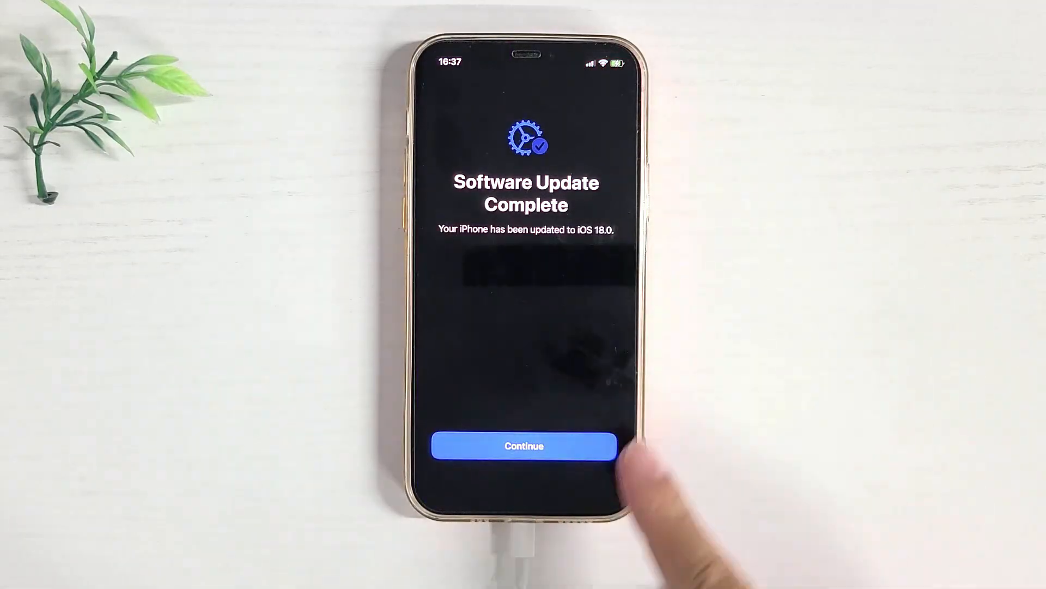
Continue past the iPhone's Software Update Complete screen
click(524, 446)
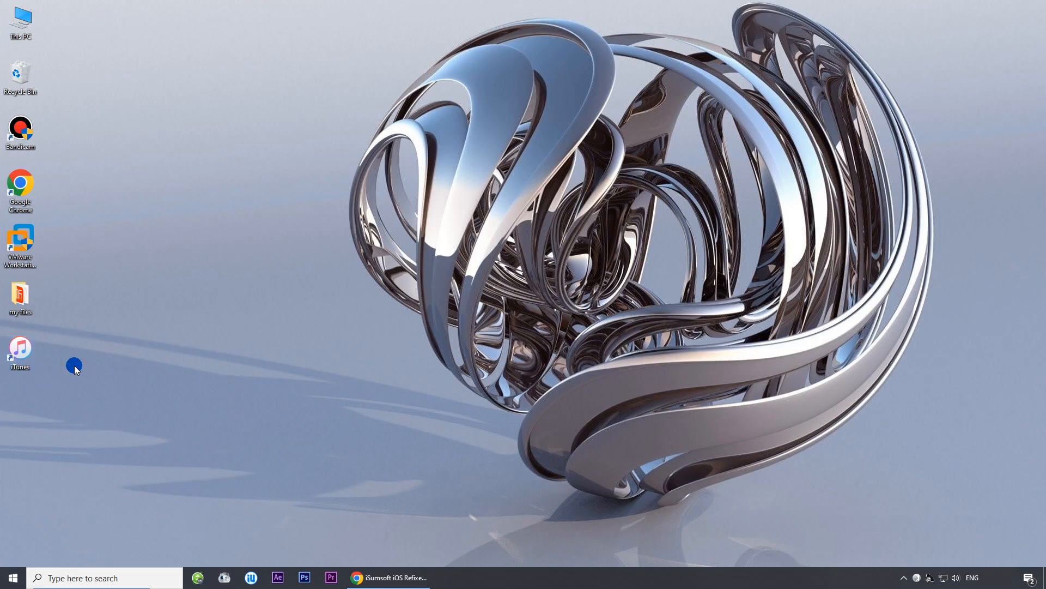
Bring up the iSumsoft iOS Refixer product page and highlight its address
click(389, 577)
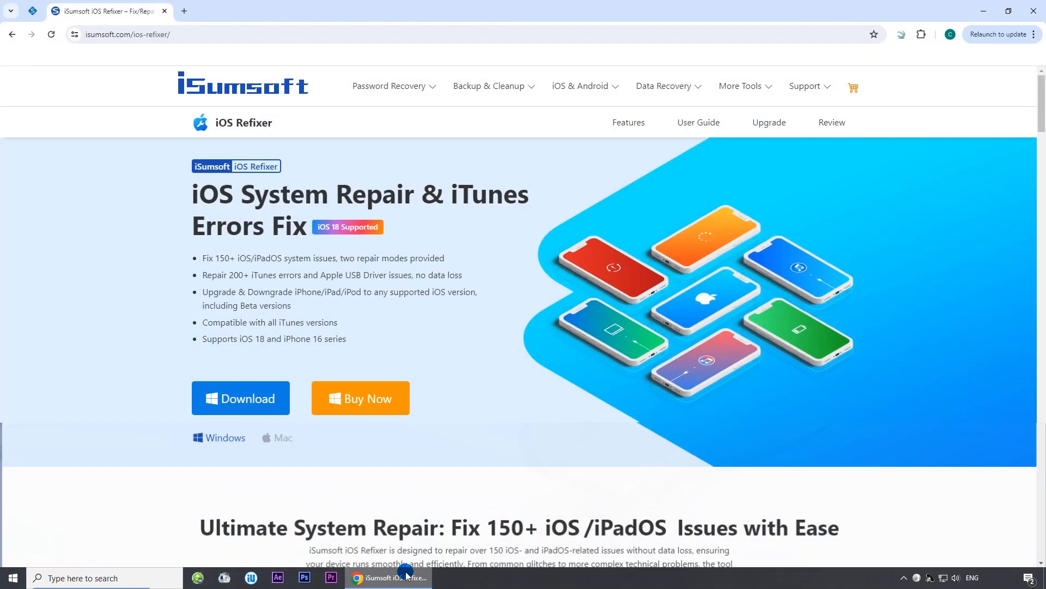
click(133, 34)
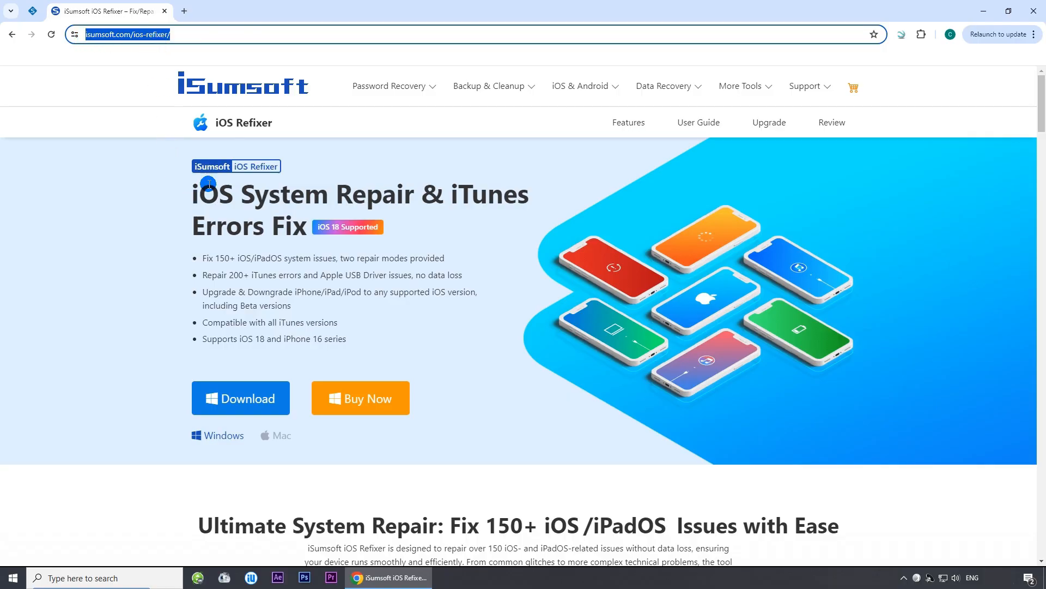
mouse_move(206, 241)
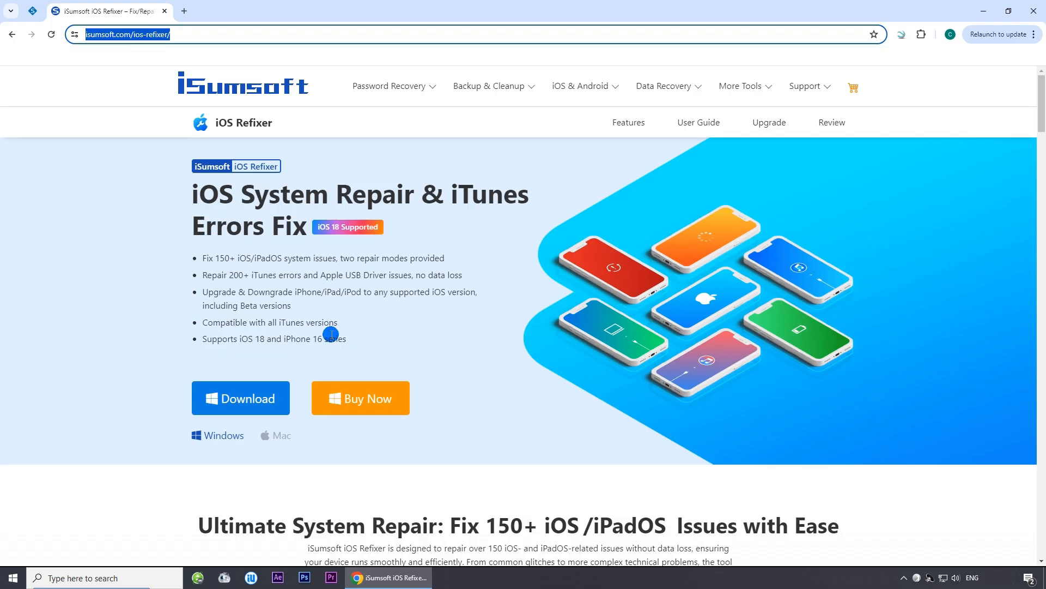
mouse_move(241, 398)
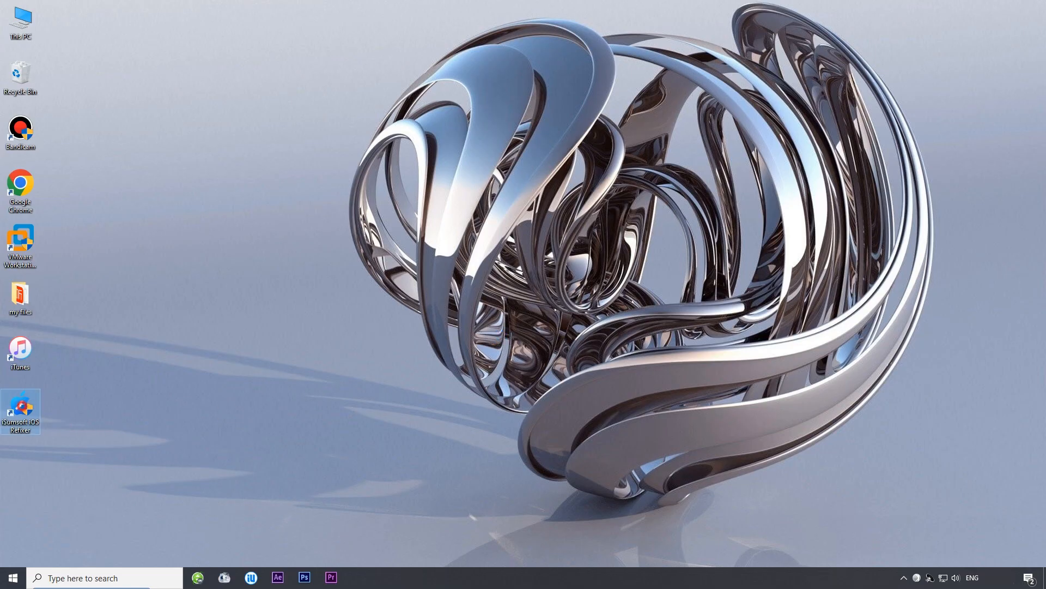
Launch iOS Refixer and start a Standard Mode System Repair for the connected iPhone 12
double_click(20, 407)
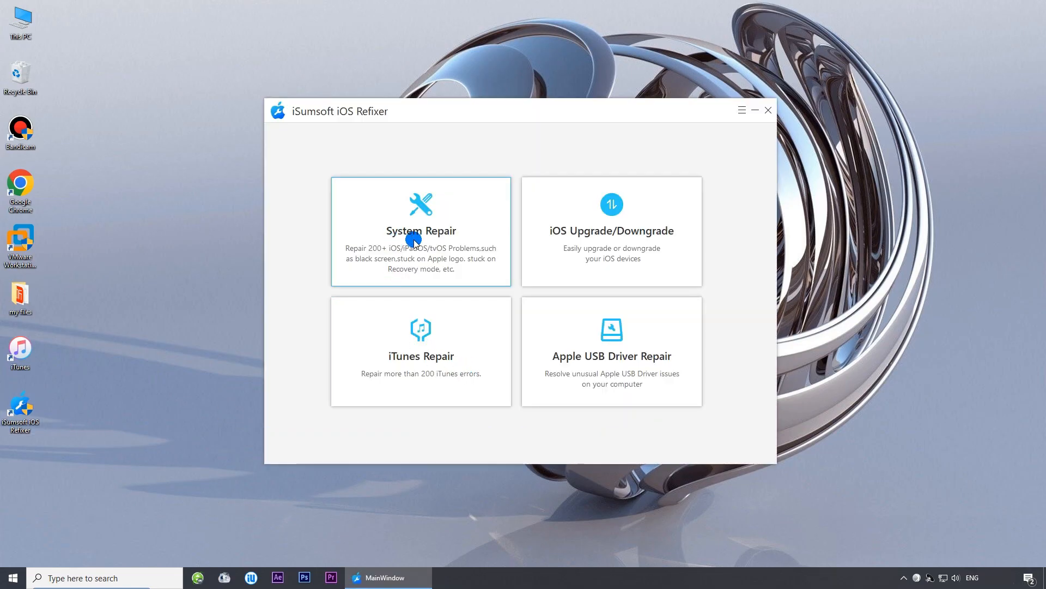
click(420, 230)
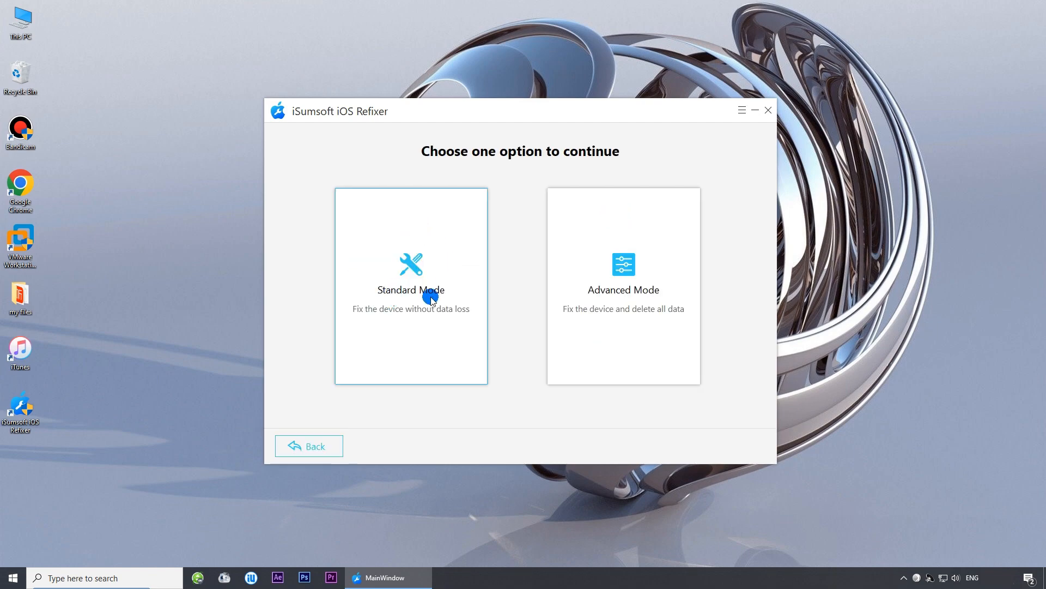
mouse_move(412, 294)
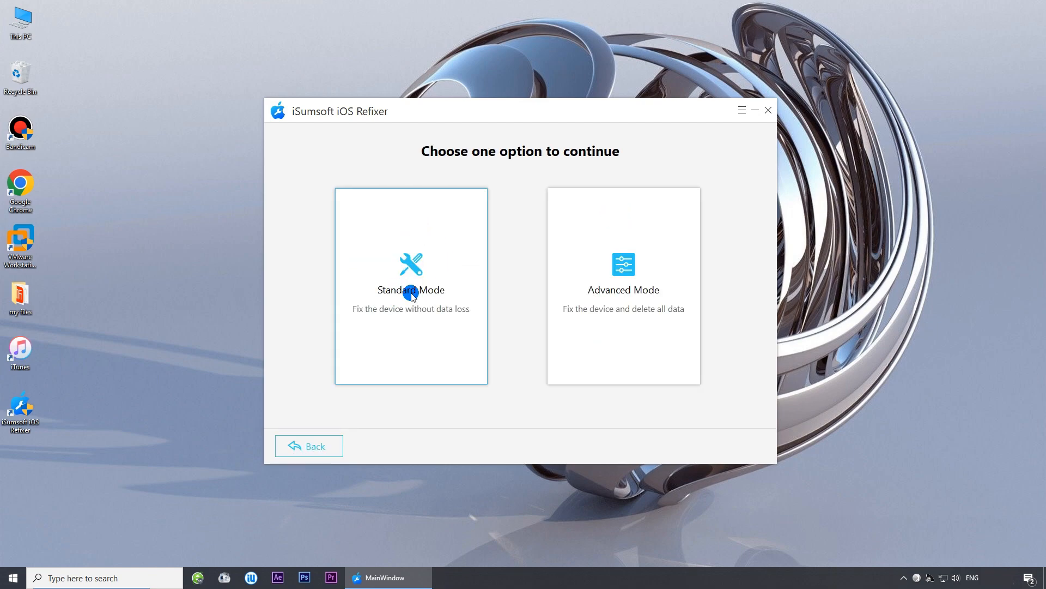
click(410, 285)
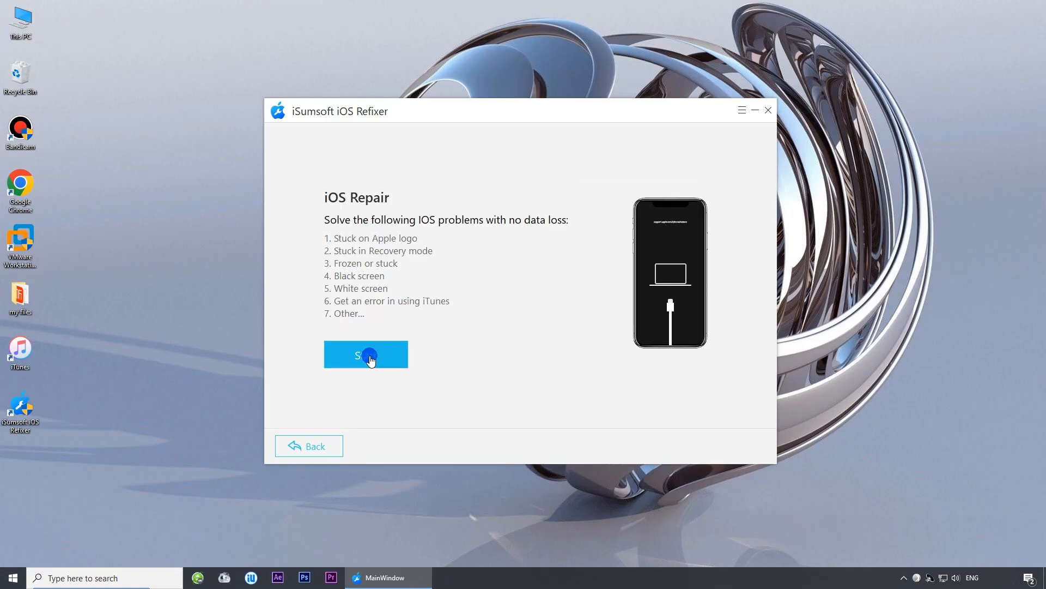
click(365, 354)
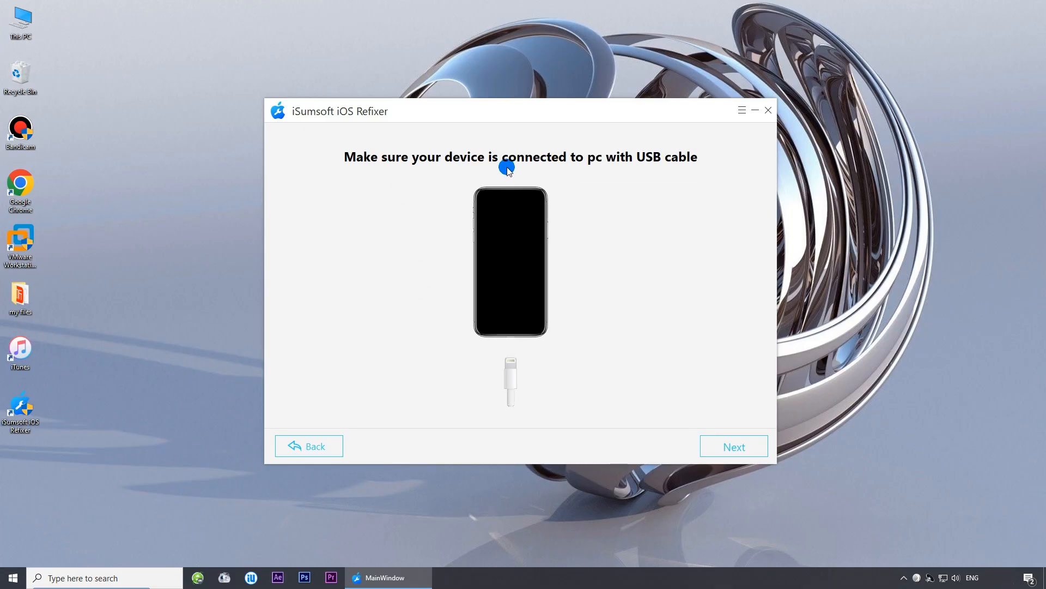
mouse_move(720, 416)
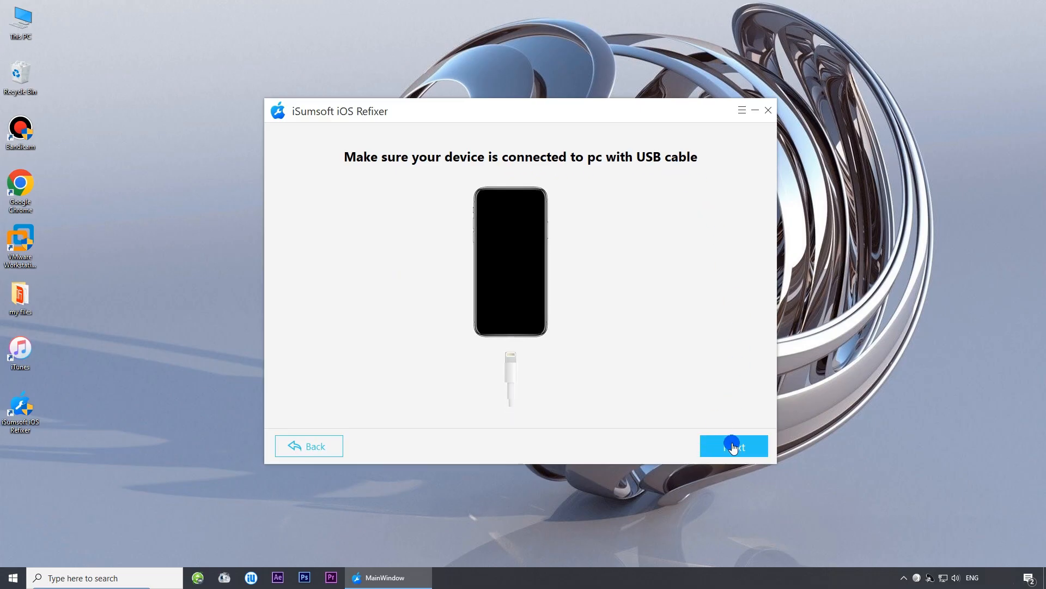
click(733, 446)
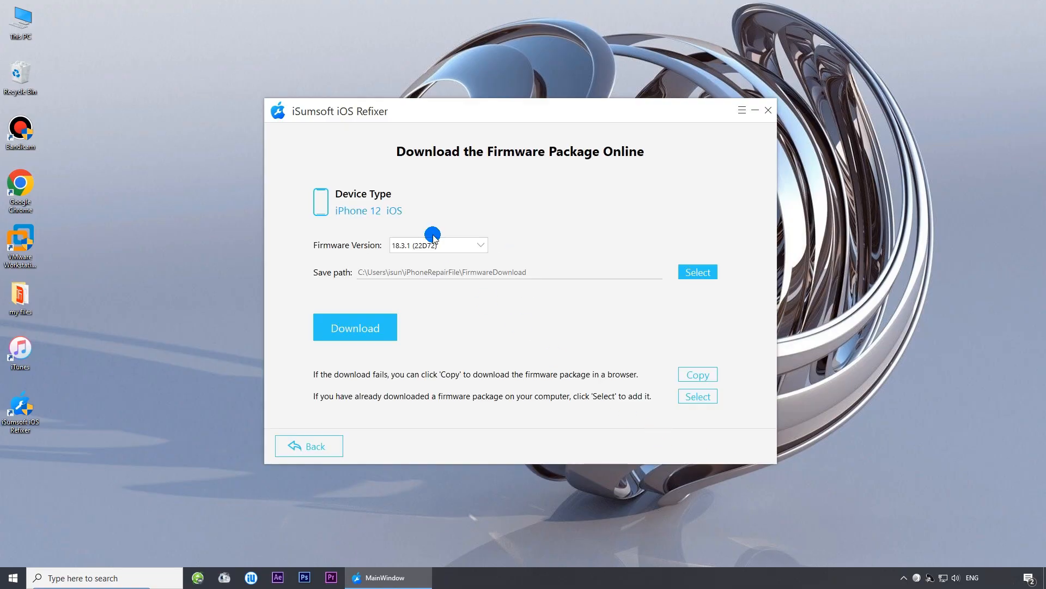
mouse_move(359, 216)
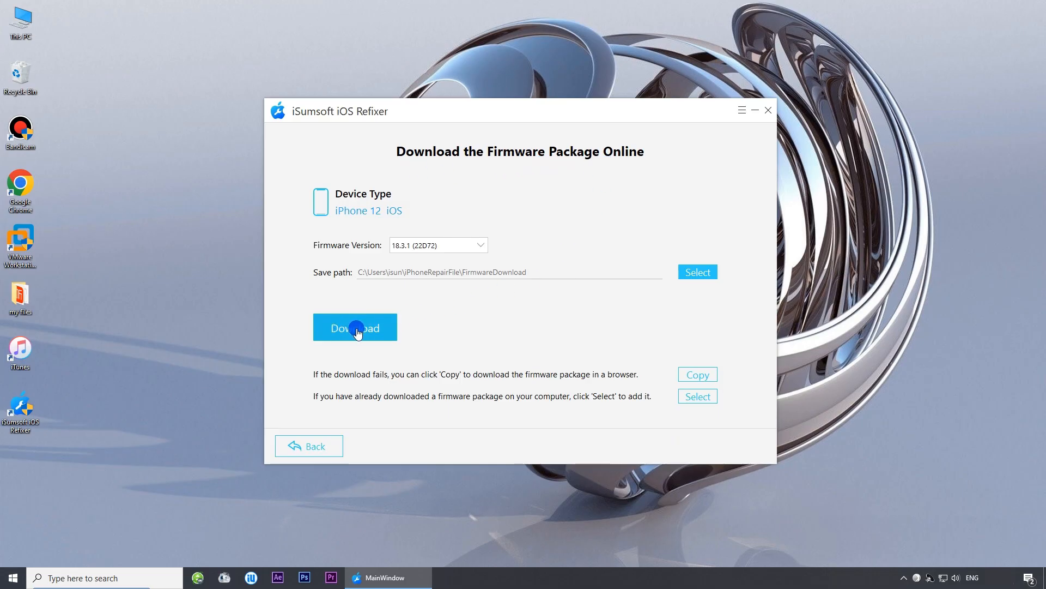
Download firmware version 18.3.1 (22D72) for the iPhone 12
click(355, 328)
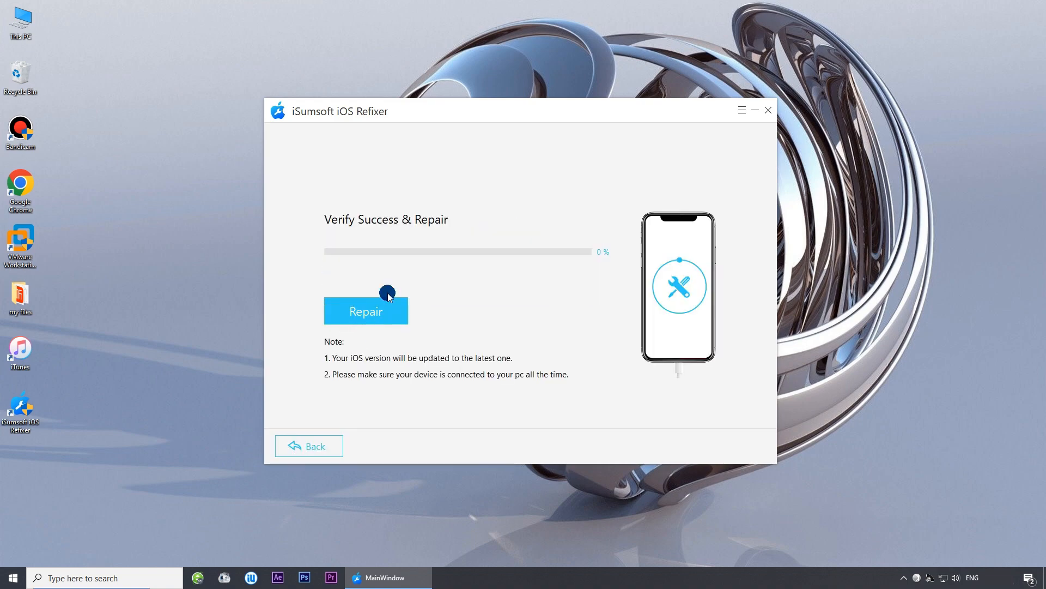
mouse_move(442, 237)
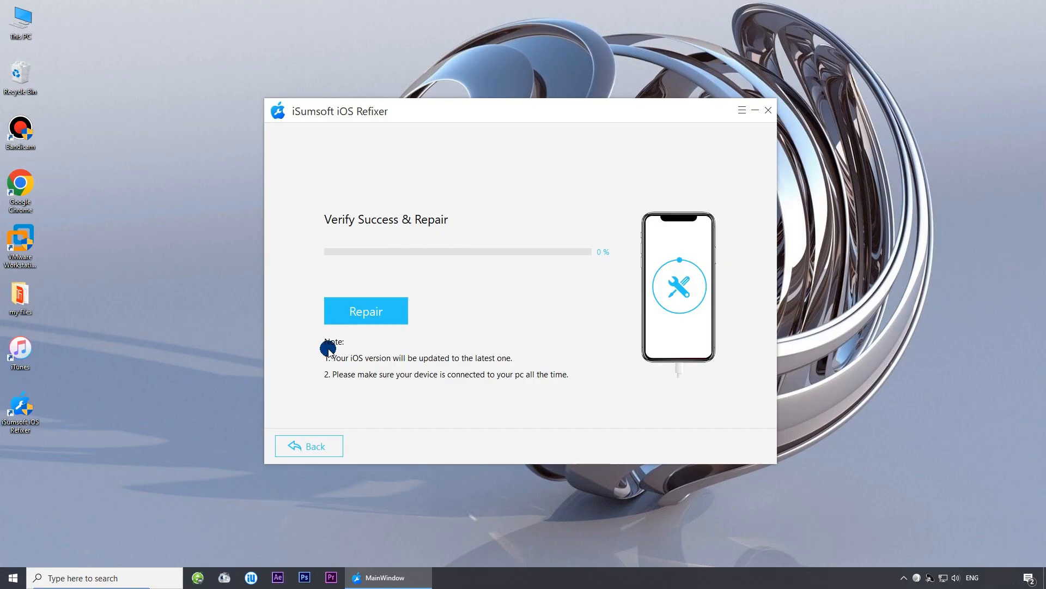
mouse_move(394, 369)
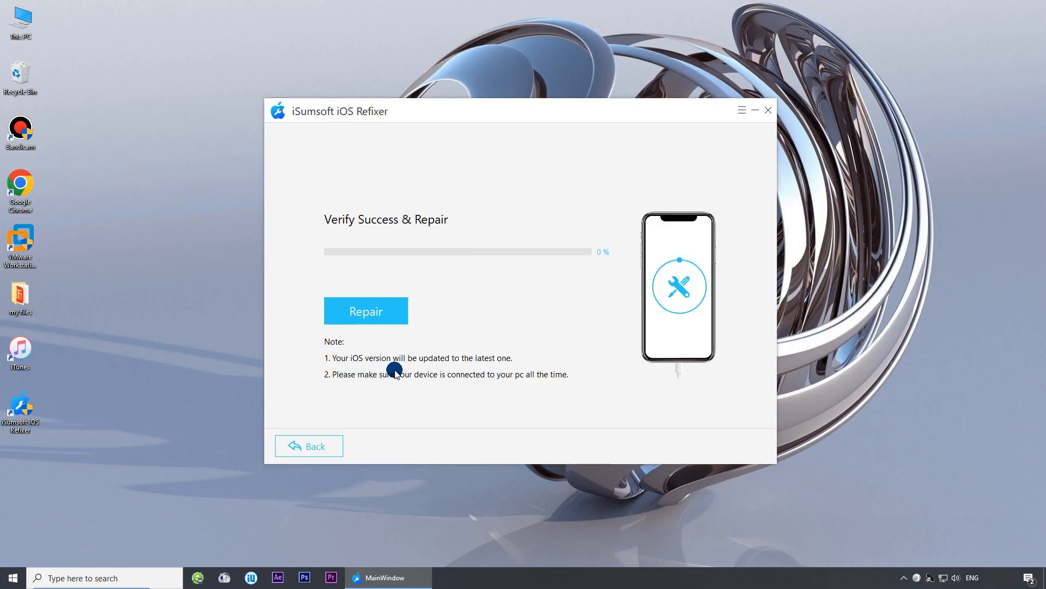
mouse_move(514, 367)
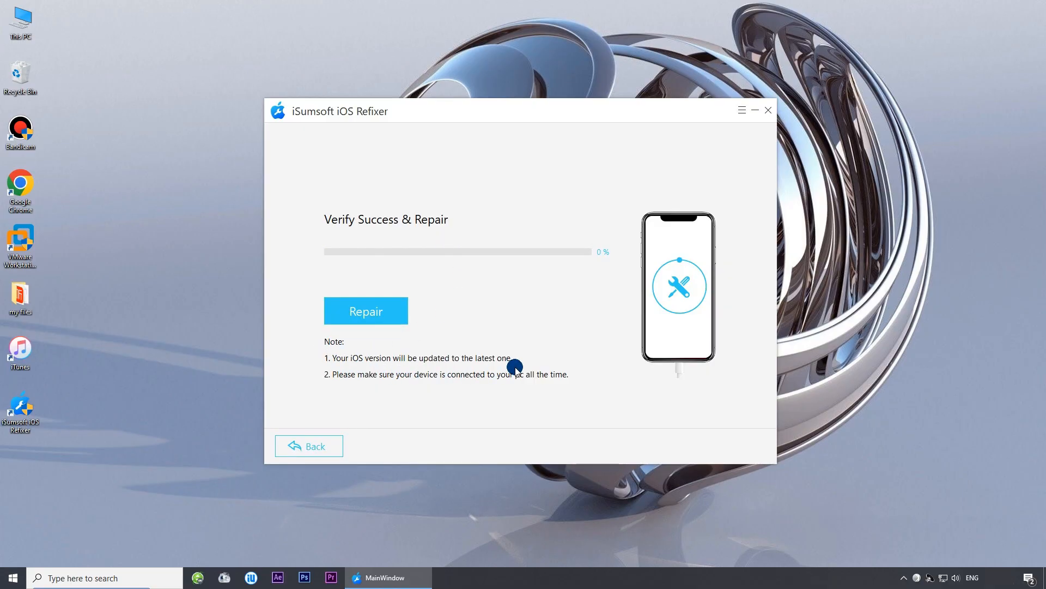
Run the repair until 'Repair Successfully!' appears, then click Done
click(365, 311)
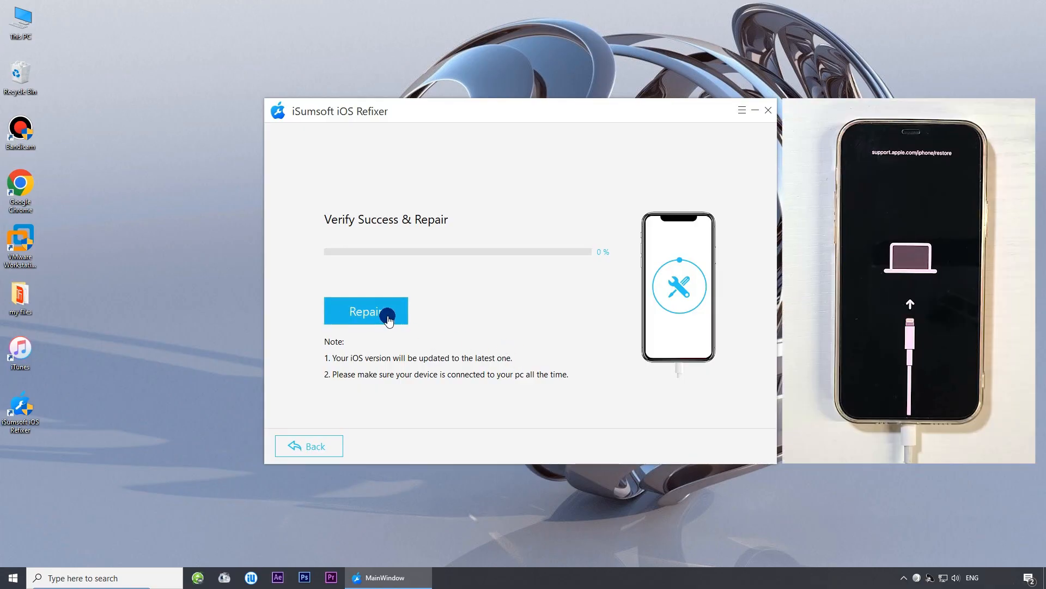
click(366, 310)
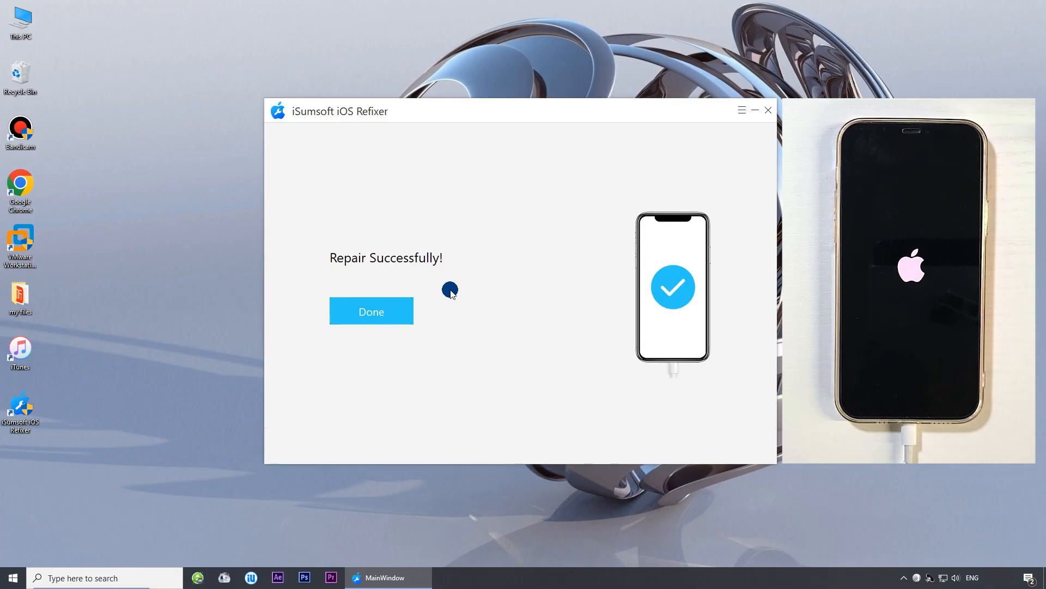
click(371, 311)
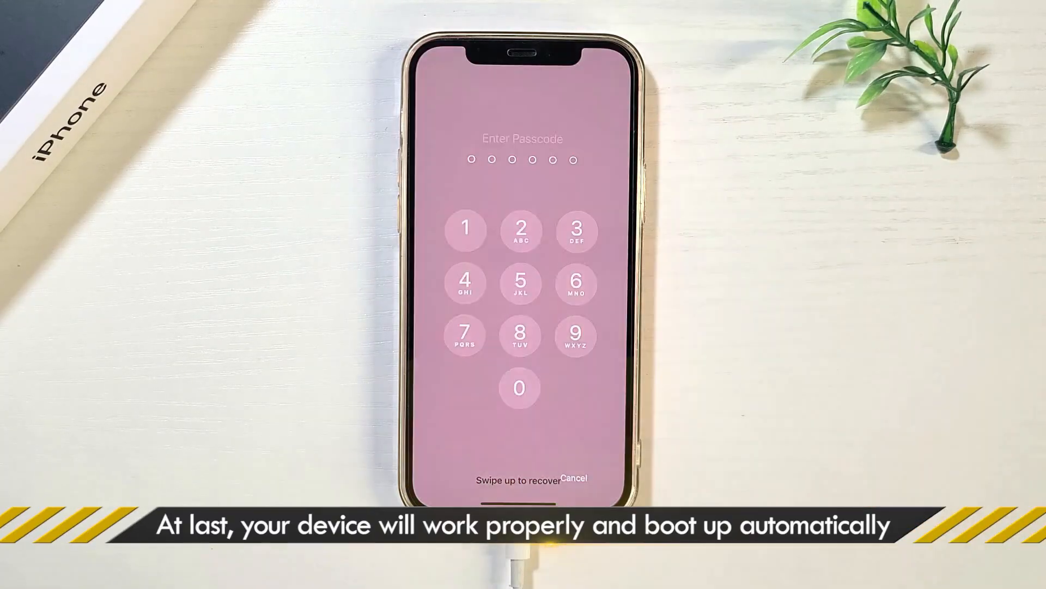
Begin entering the passcode on the booted iPhone's lock screen
click(520, 336)
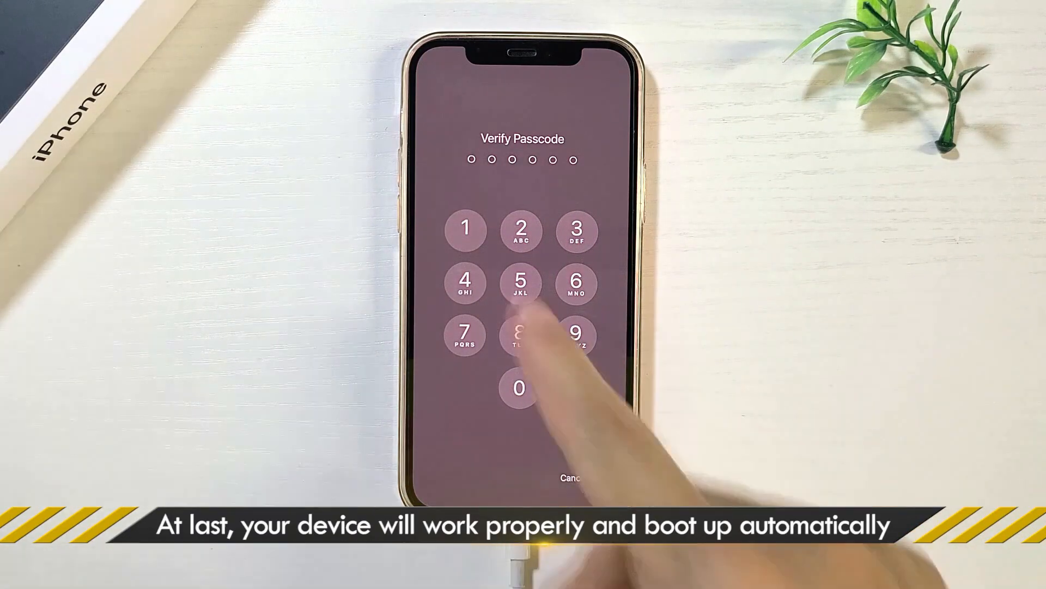